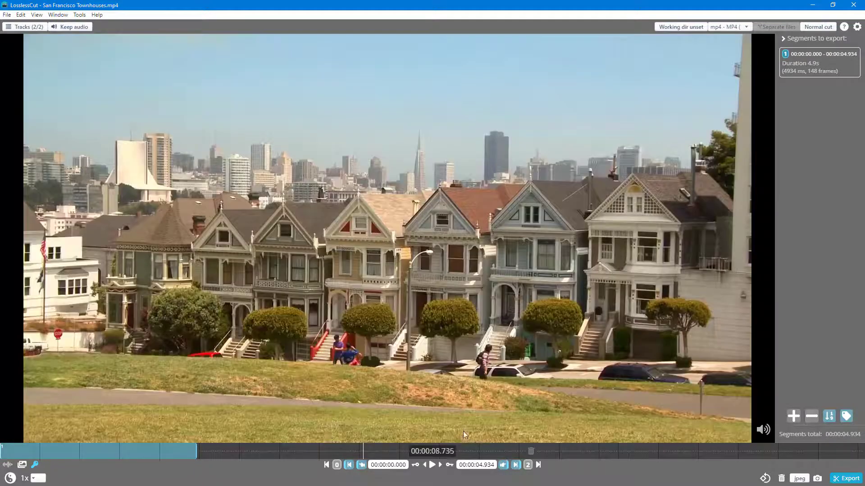
# Move the playhead just past segment 1's end, to 00:00:04.967
pyautogui.click(515, 465)
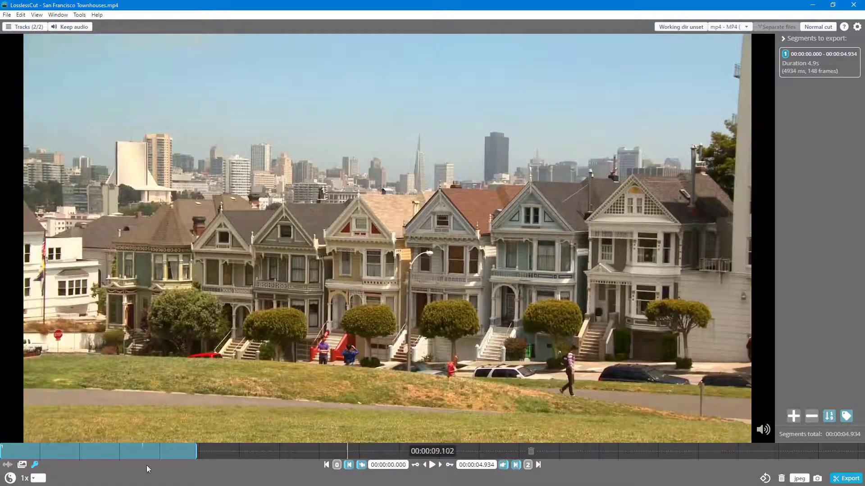
pyautogui.click(186, 451)
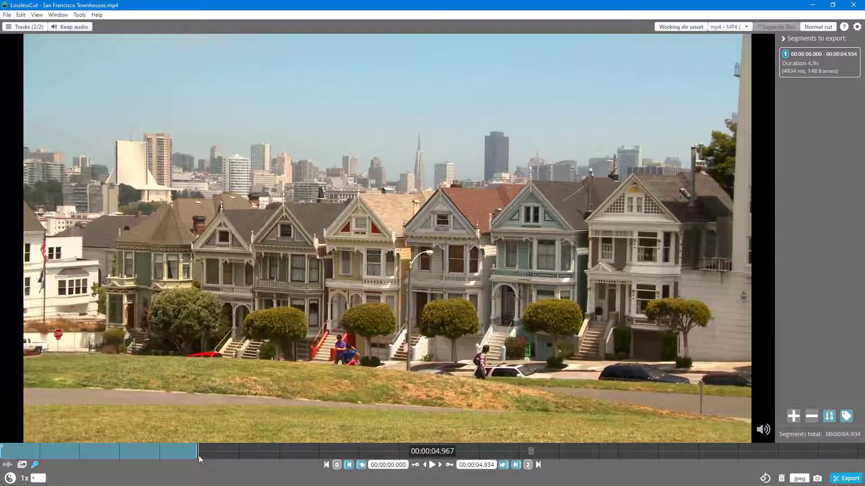
pyautogui.moveTo(197, 458)
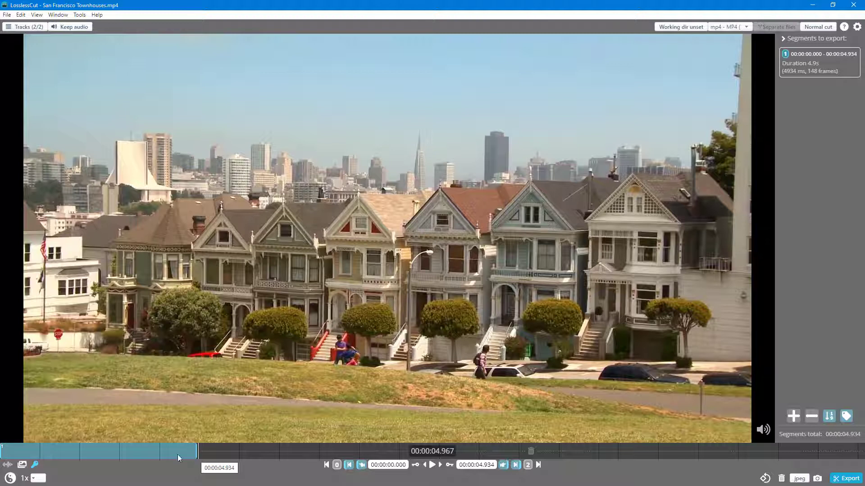
pyautogui.moveTo(32, 483)
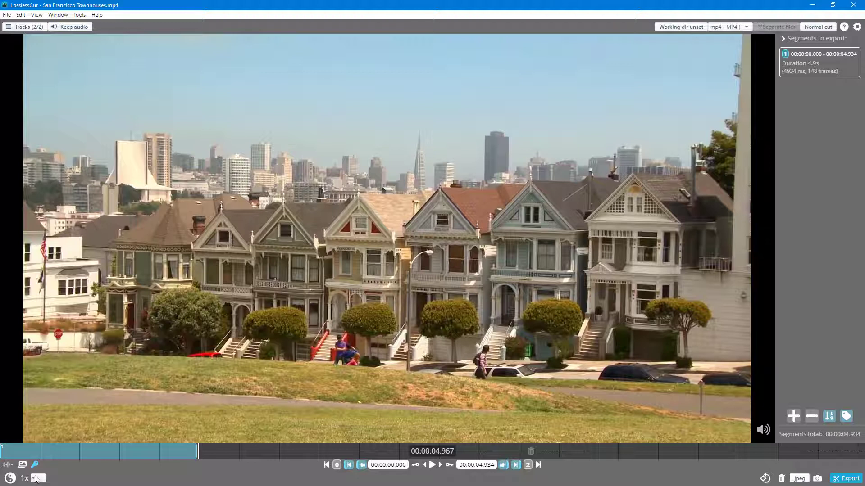
# Set timeline zoom to 2x and seek to 00:00:15.303, past the first segment
pyautogui.click(26, 478)
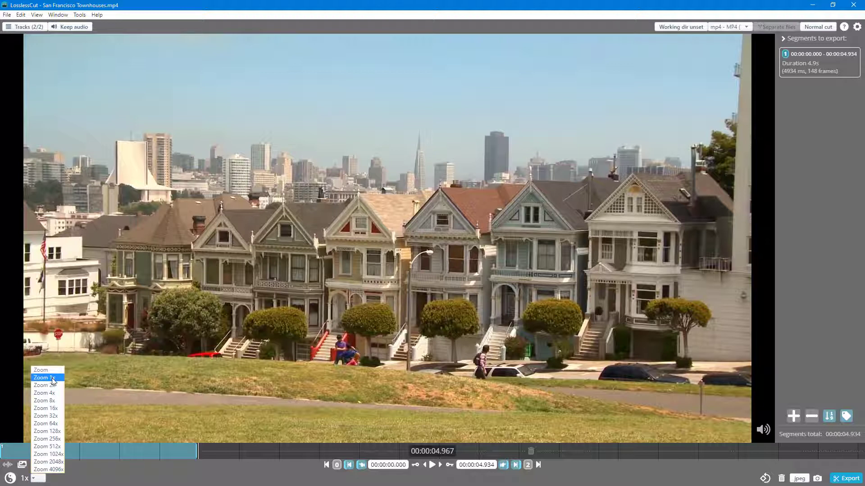
pyautogui.click(43, 386)
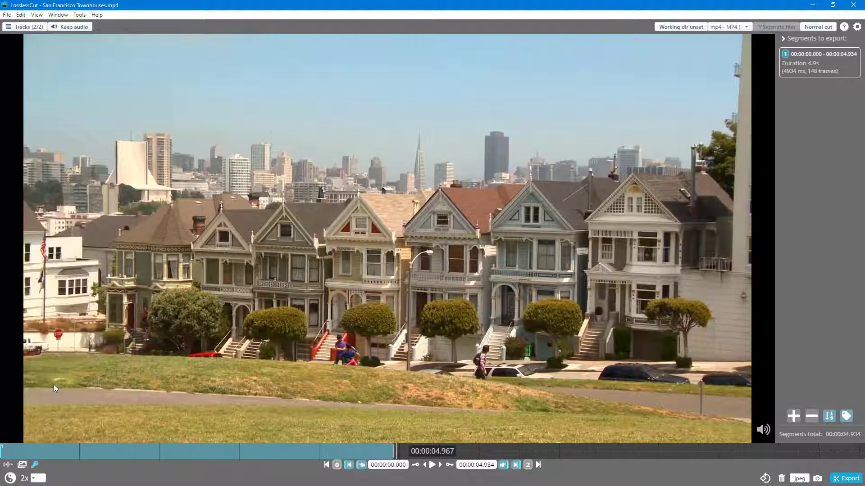
pyautogui.moveTo(177, 456)
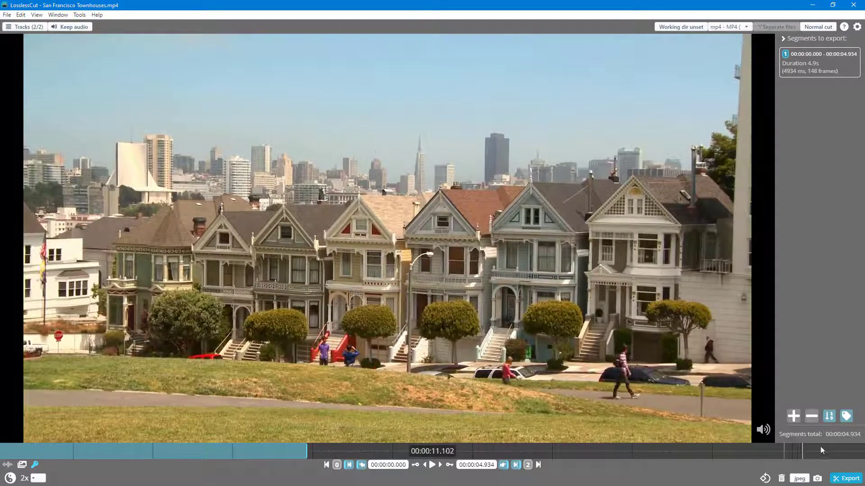
pyautogui.click(431, 465)
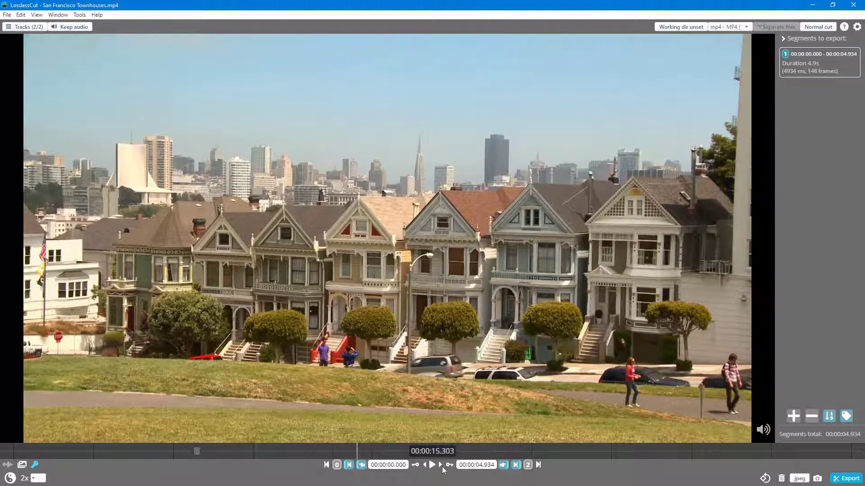
# Raise the timeline zoom for frame precision around the 00:00:15.270–00:00:15.503 cut
pyautogui.click(26, 479)
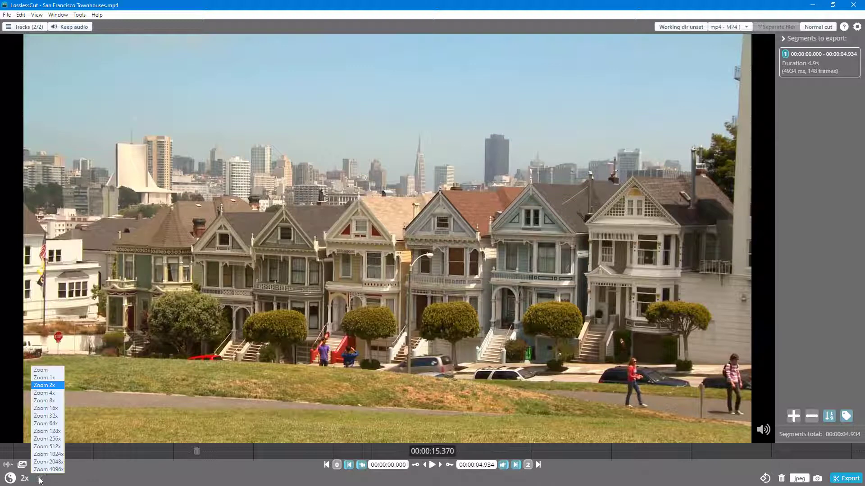
pyautogui.moveTo(48, 470)
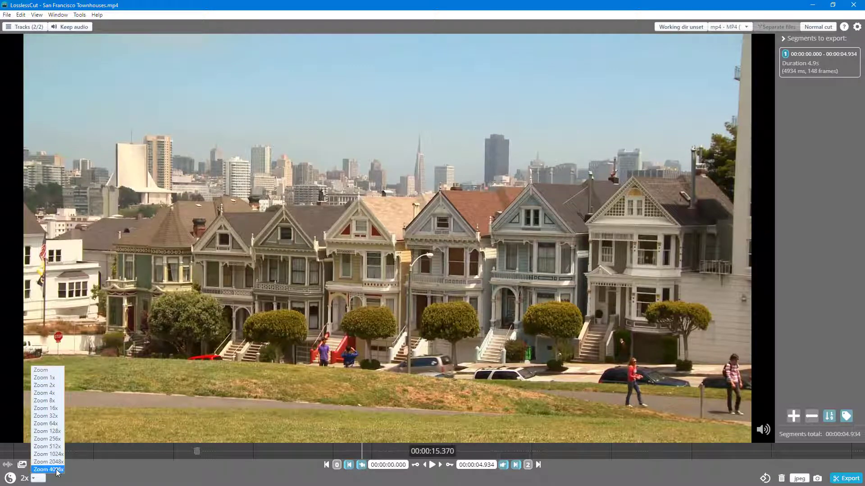
pyautogui.click(49, 470)
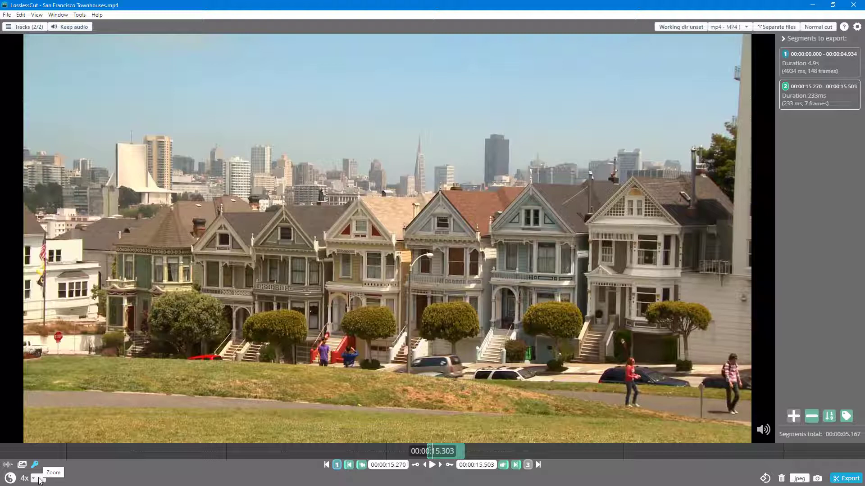
pyautogui.moveTo(567, 200)
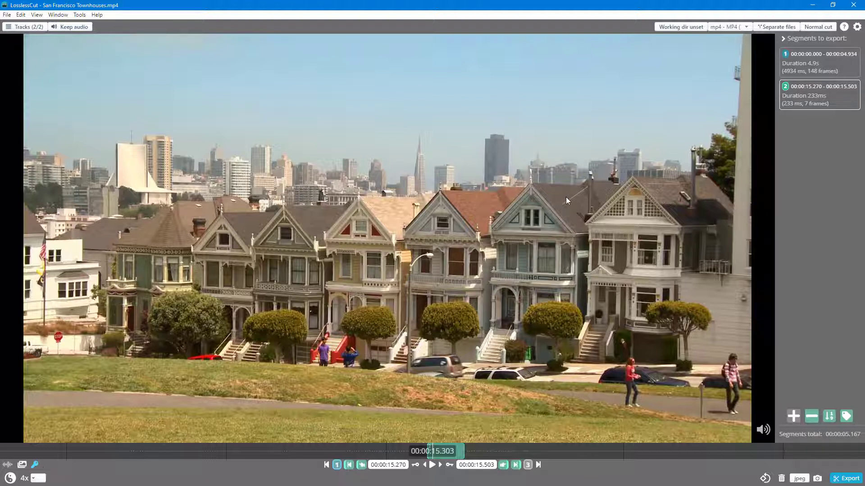